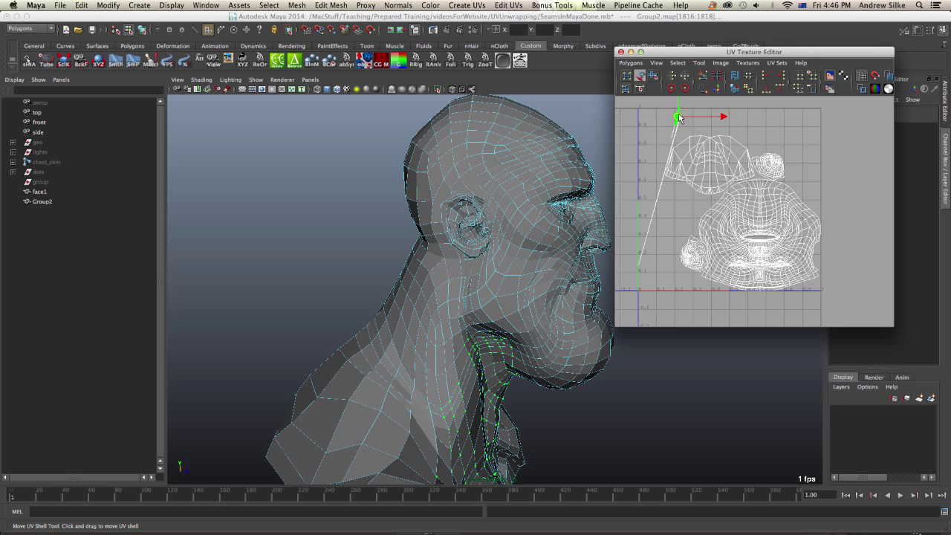
- Enable Morph UV to view the head flattened into its face, ear and back-of-head pieces
left_click_drag(680, 116, 646, 190)
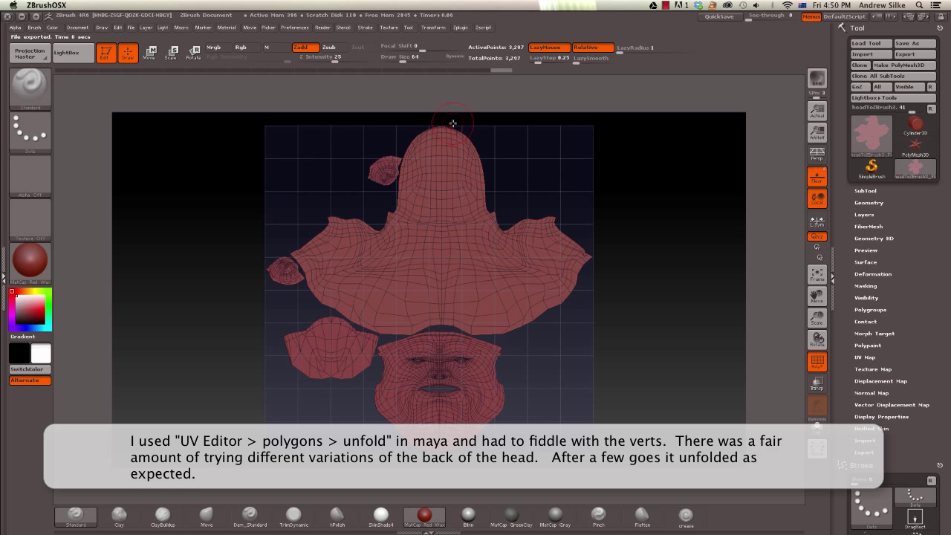
mouse_move(325, 217)
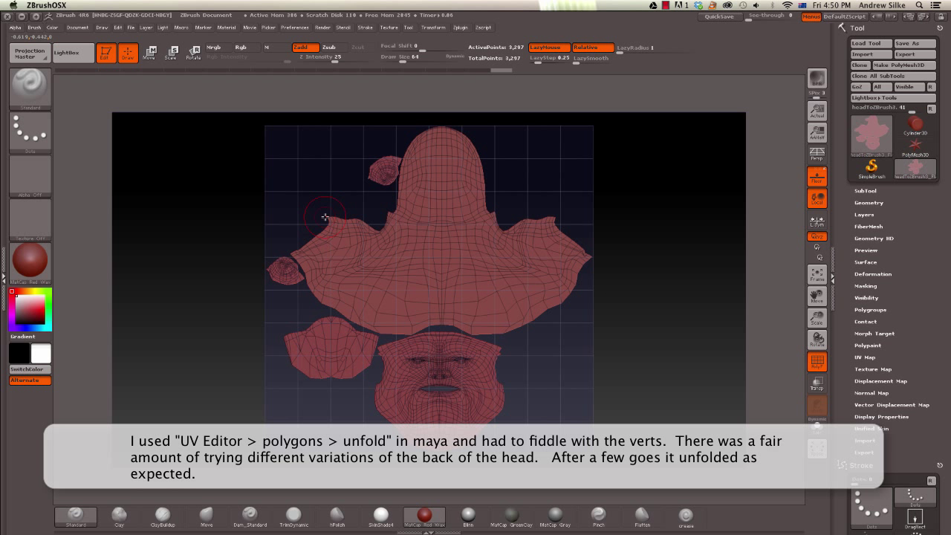
mouse_move(453, 232)
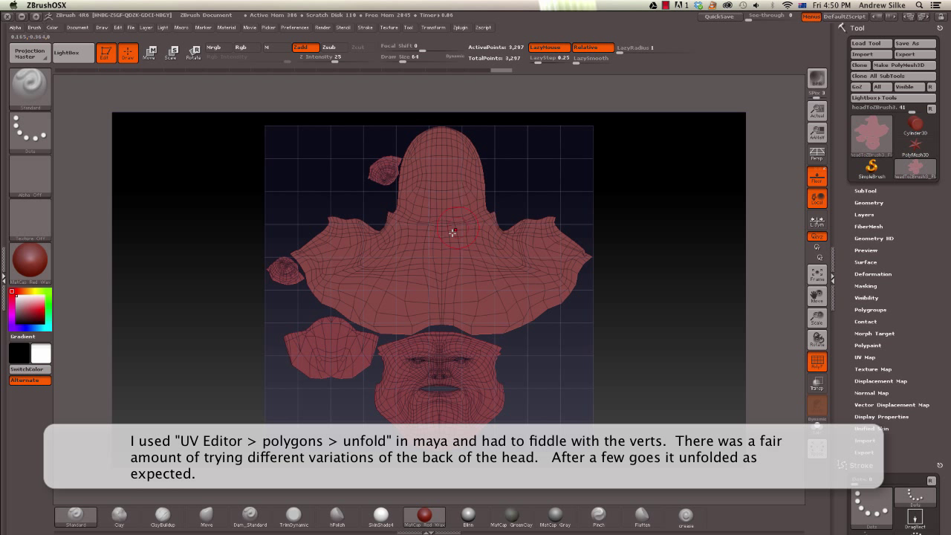